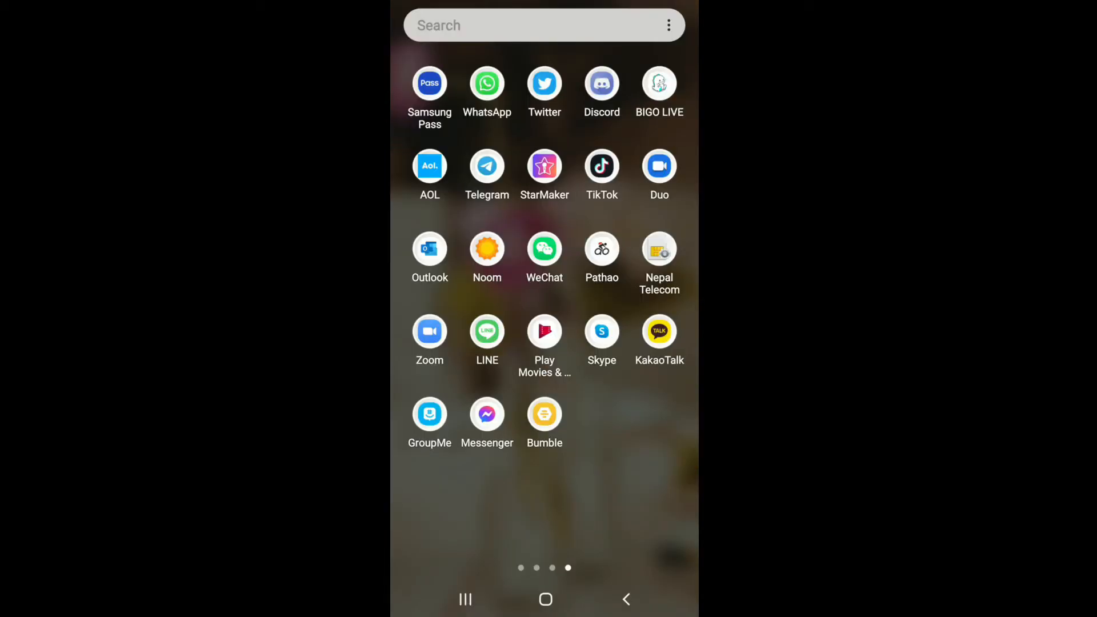
Launch KakaoTalk and accept its permissions, allowing contacts access, to reach the welcome screen
{"action": "left_click", "coordinate": [658, 331]}
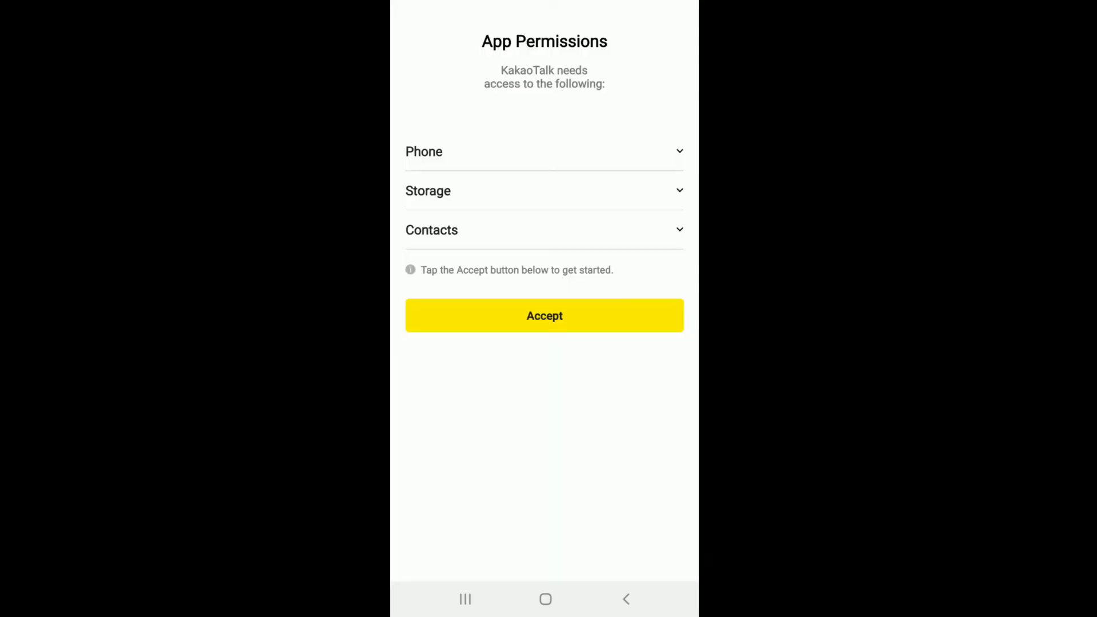
{"action": "left_click", "coordinate": [544, 315]}
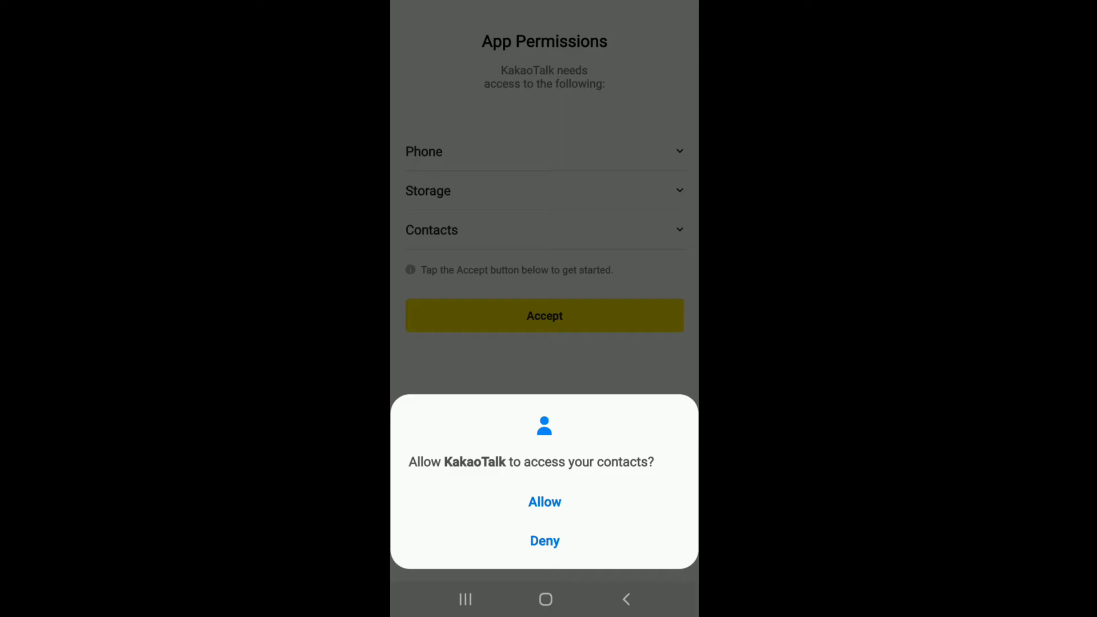
{"action": "left_click", "coordinate": [544, 502]}
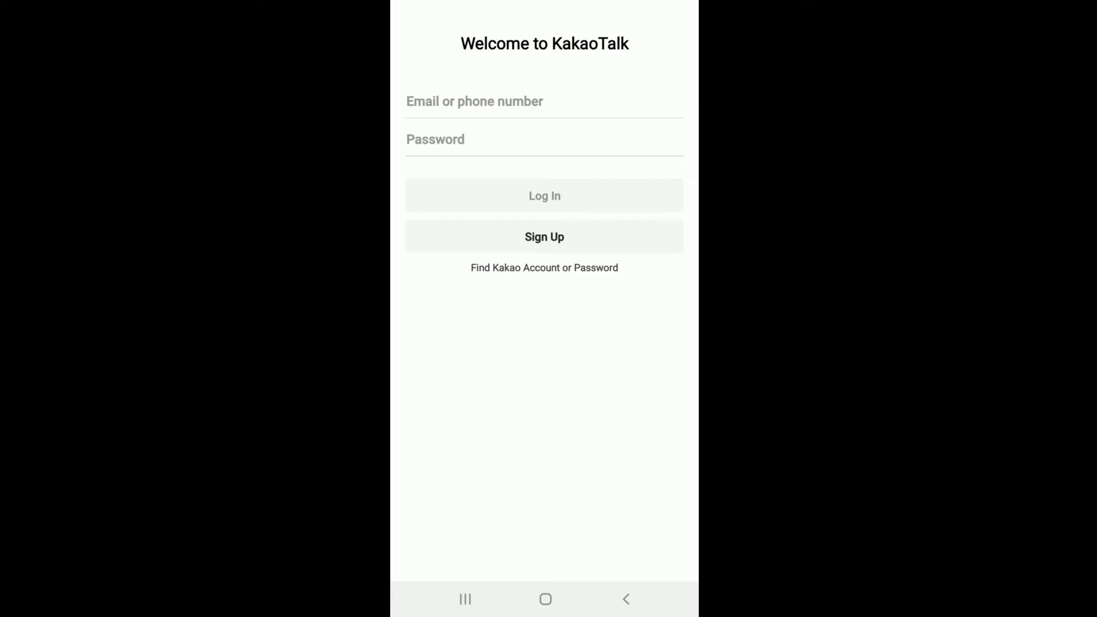
Begin Sign Up, agree to all terms and conditions, and continue to the phone number step
{"action": "left_click", "coordinate": [544, 237]}
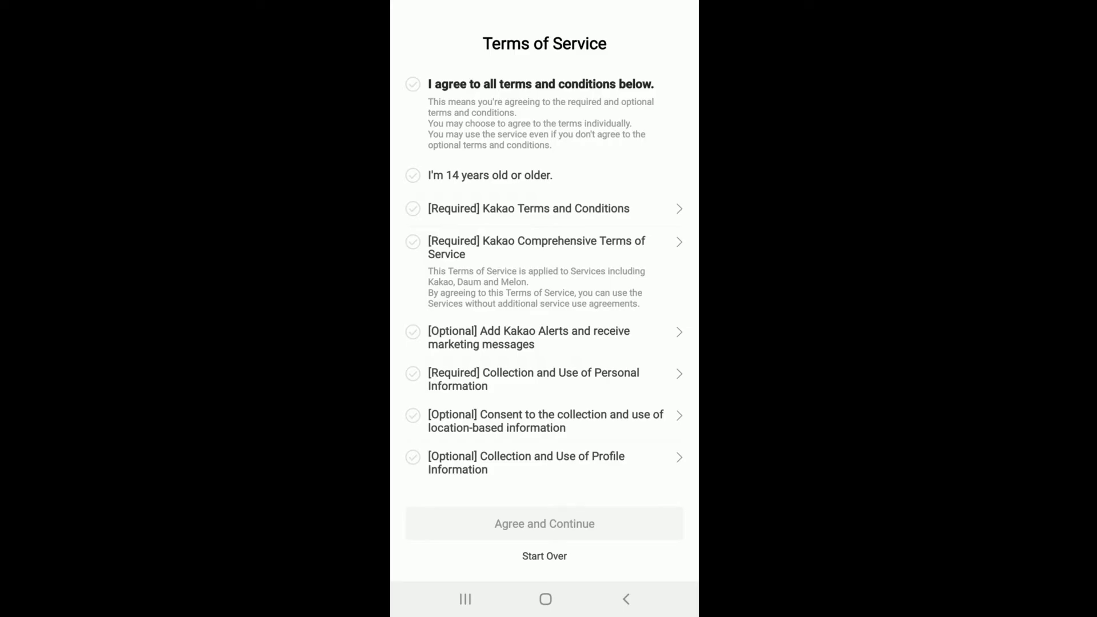
{"action": "left_click", "coordinate": [412, 83]}
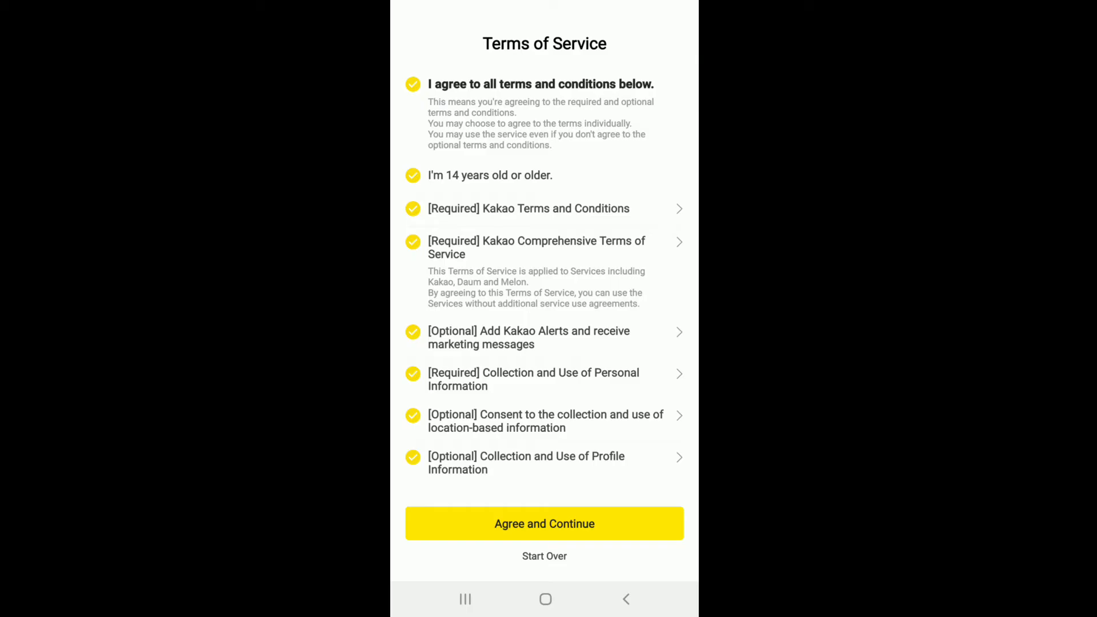
{"action": "left_click", "coordinate": [543, 523]}
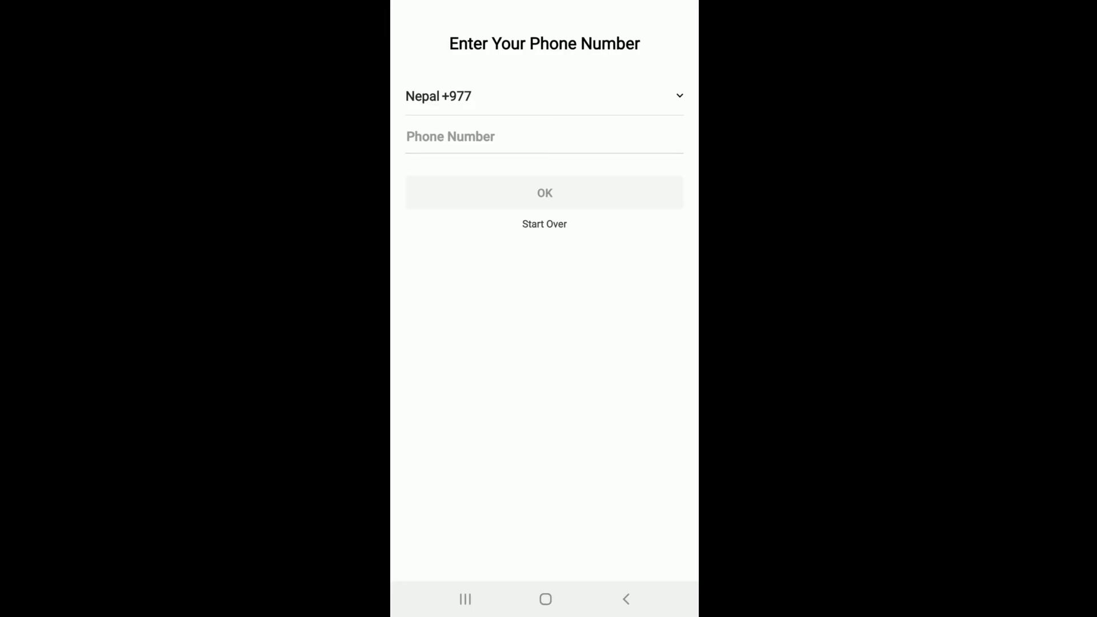
Choose Nepal +977 as the country, submit the phone number and confirm sending the code
{"action": "left_click", "coordinate": [544, 96]}
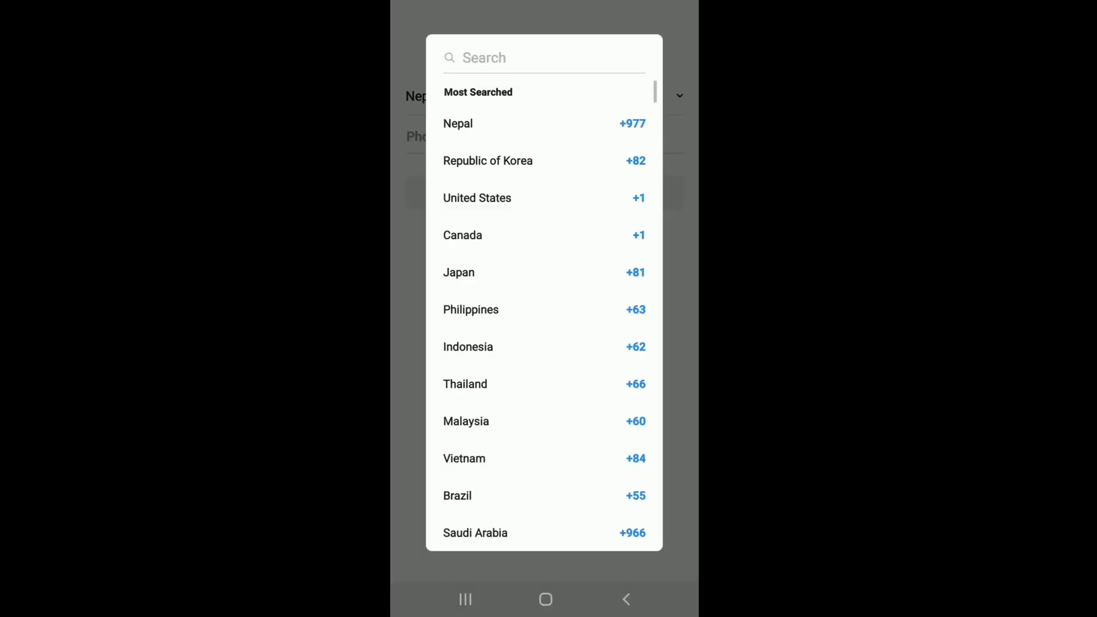
{"action": "left_click", "coordinate": [457, 124]}
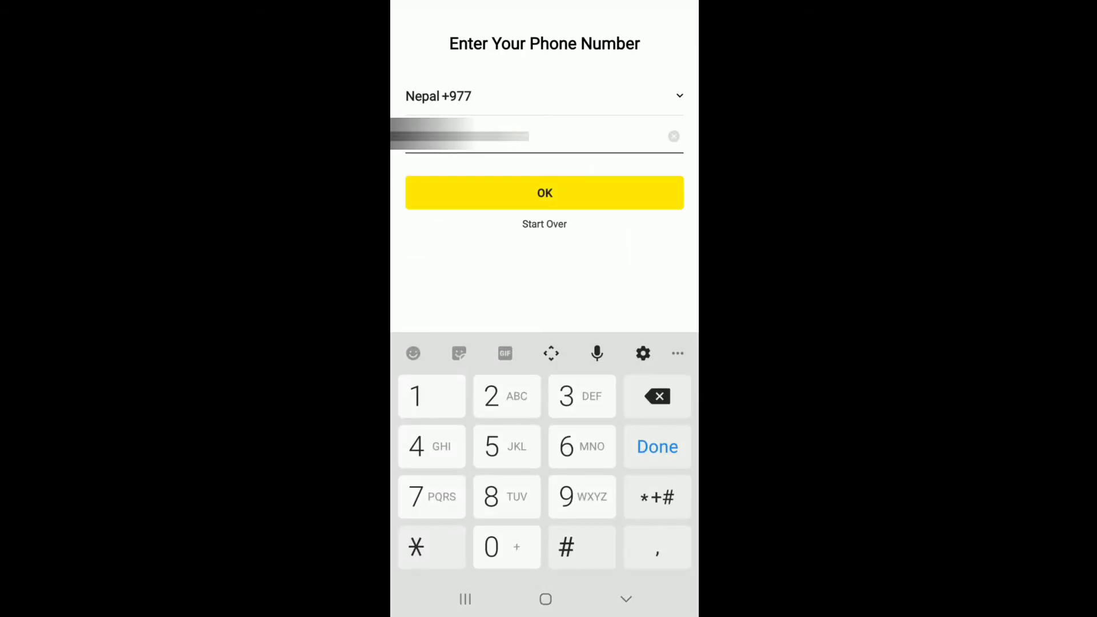
{"action": "left_click", "coordinate": [544, 191]}
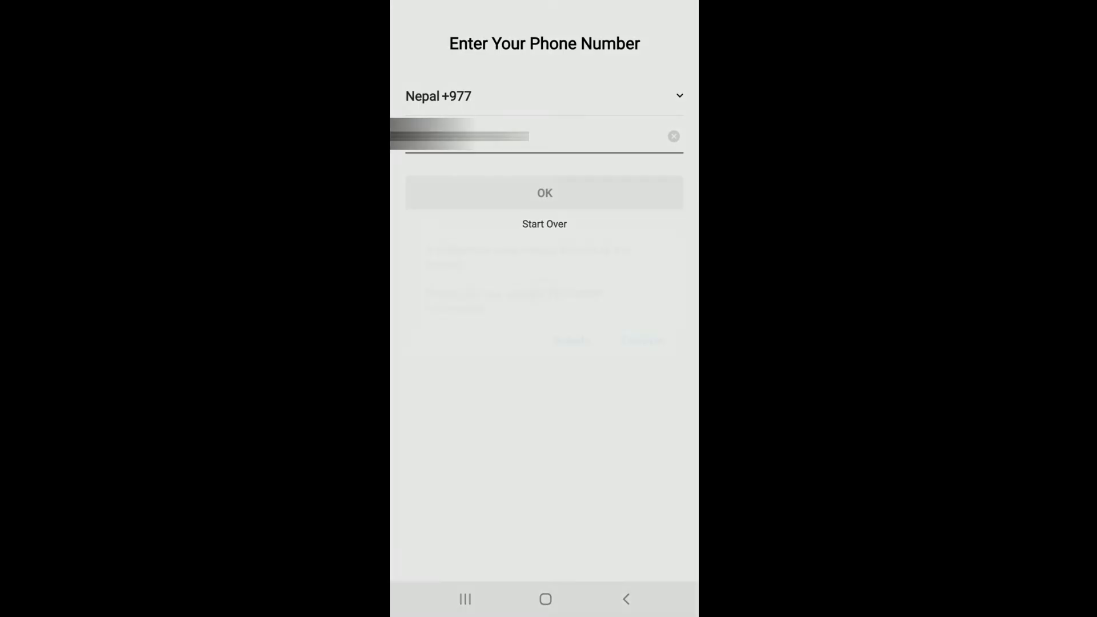
{"action": "left_click", "coordinate": [544, 191]}
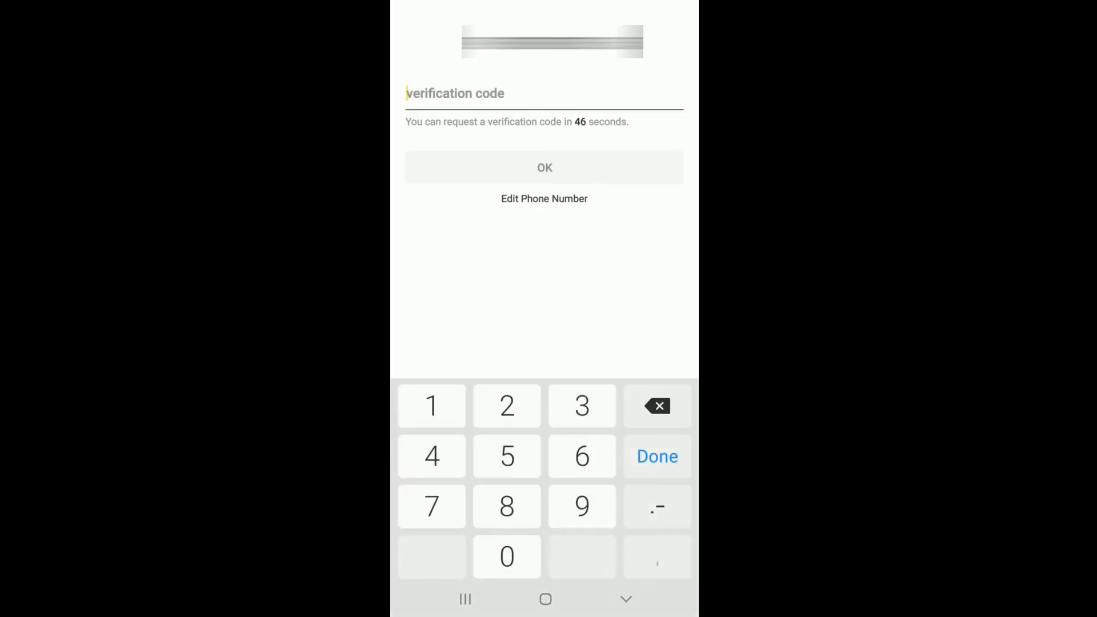
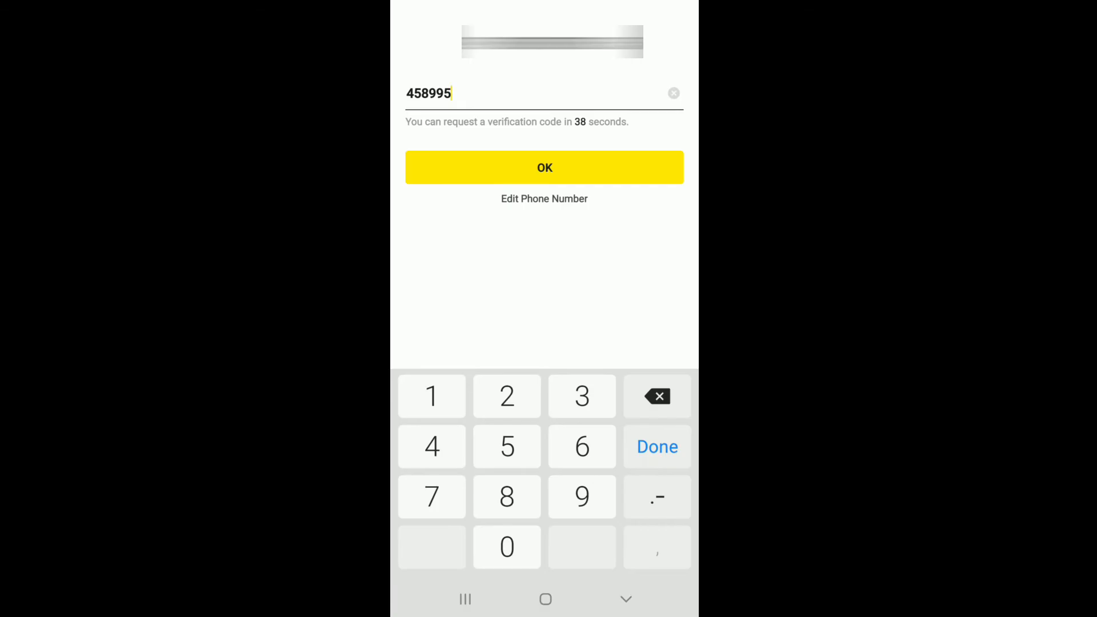
{"action": "left_click", "coordinate": [544, 167]}
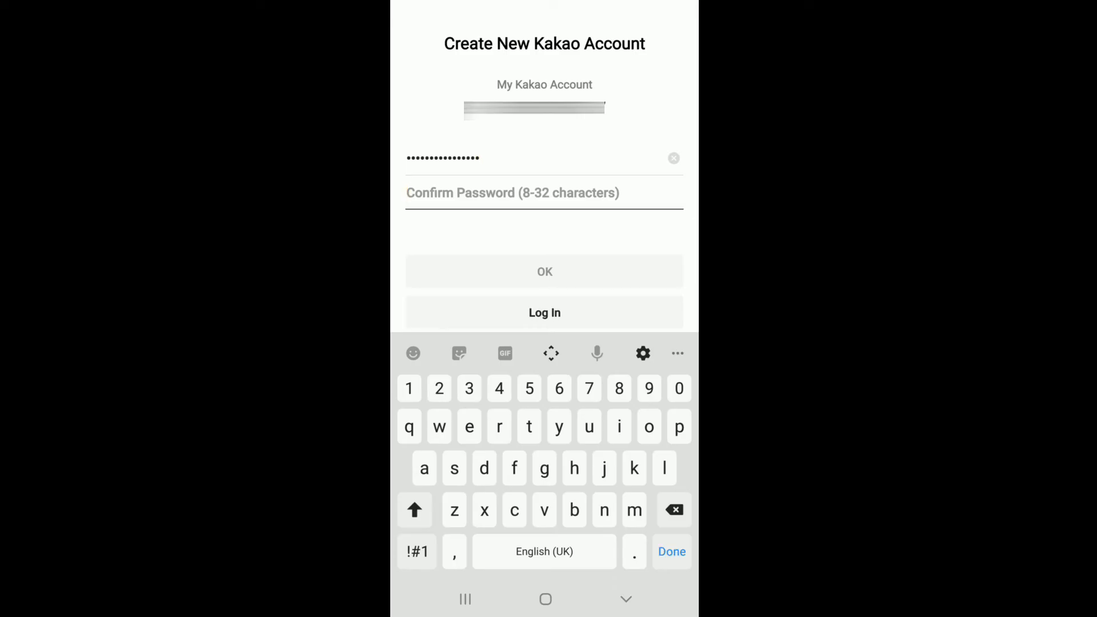
{"action": "left_click", "coordinate": [663, 469]}
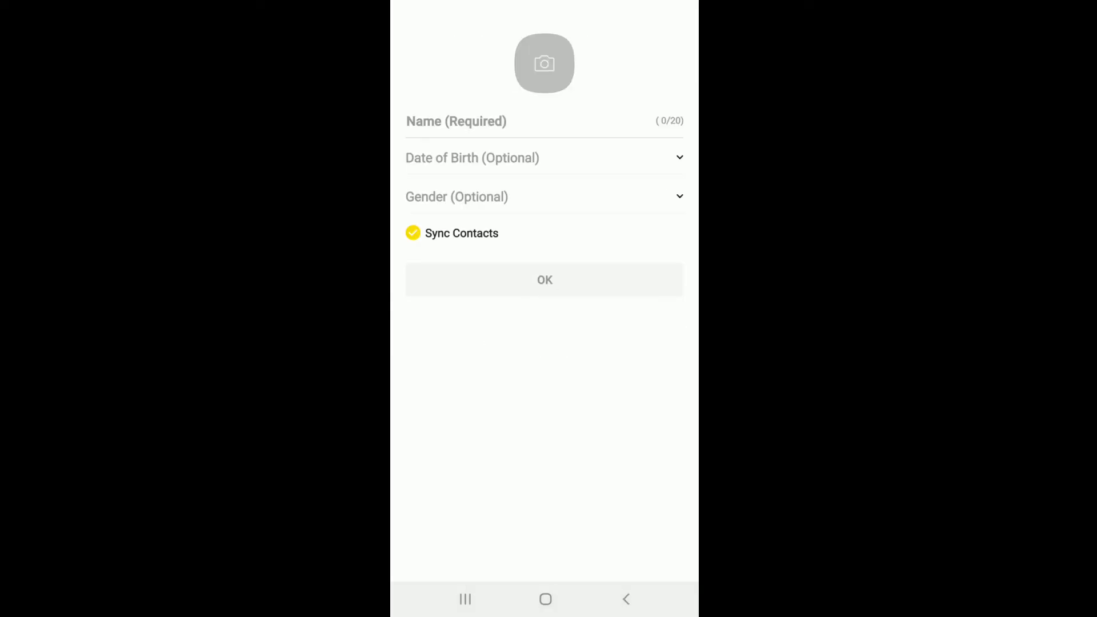
{"action": "left_click", "coordinate": [544, 63]}
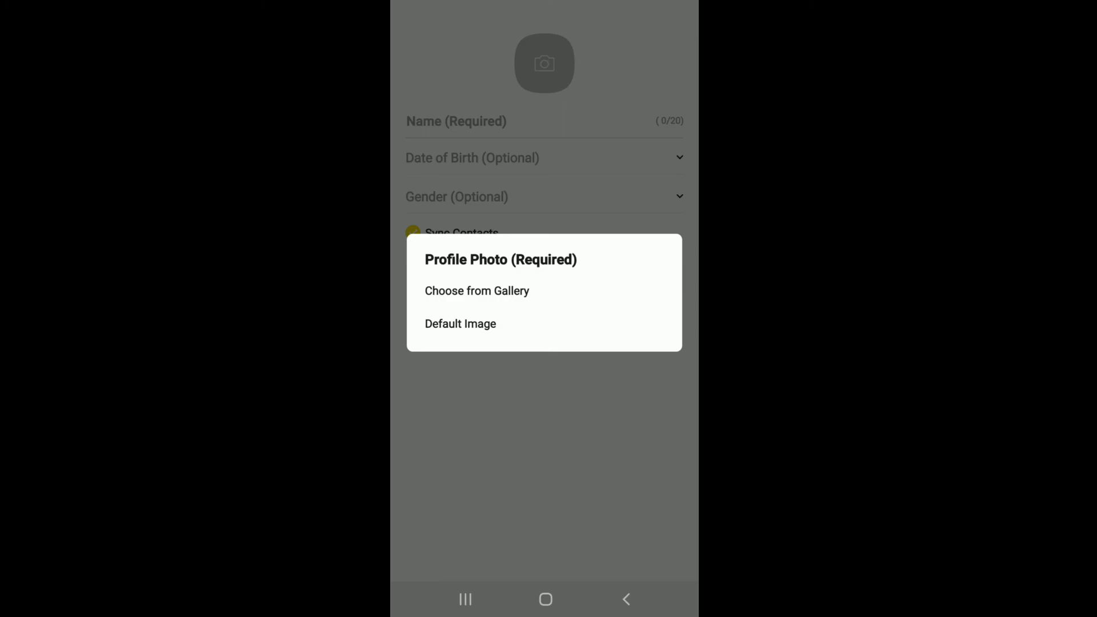
{"action": "left_click", "coordinate": [460, 324]}
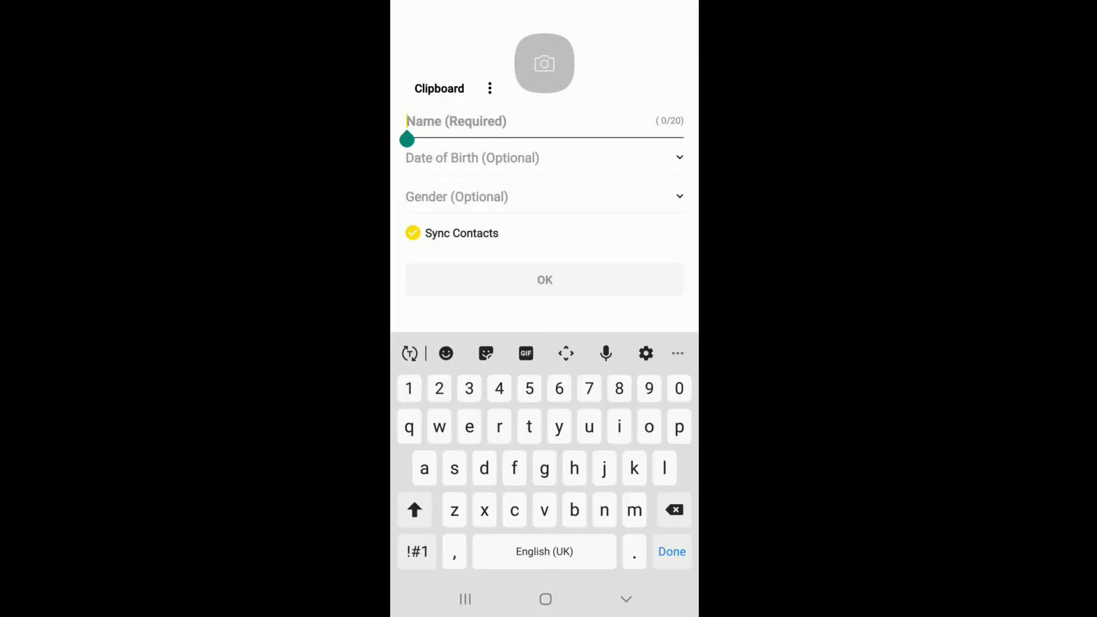
{"action": "left_click", "coordinate": [541, 158]}
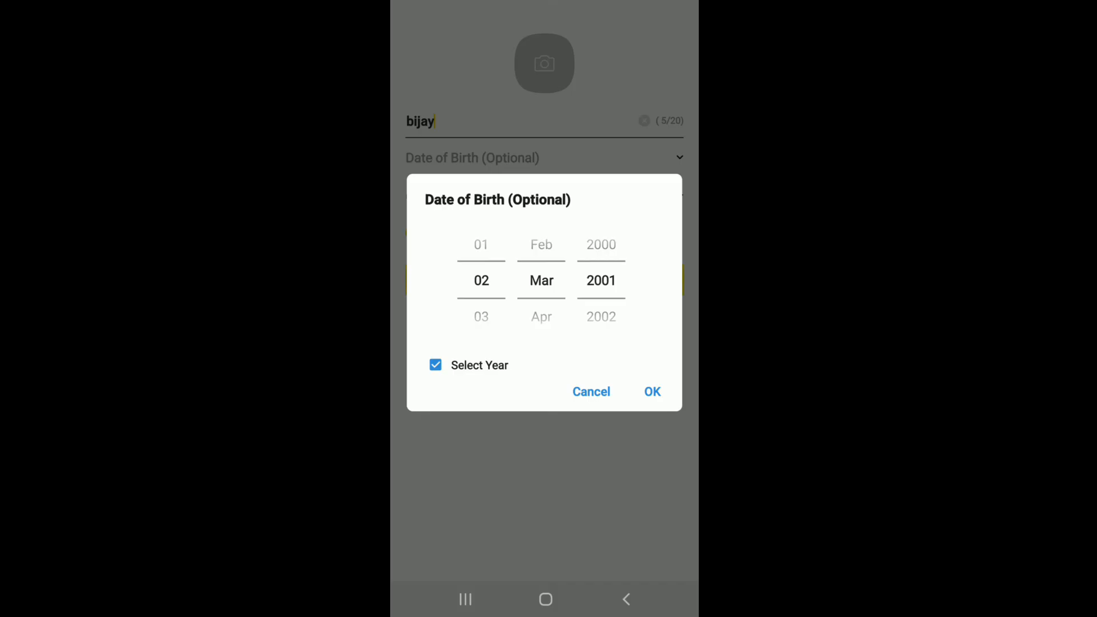
{"action": "left_click", "coordinate": [650, 391]}
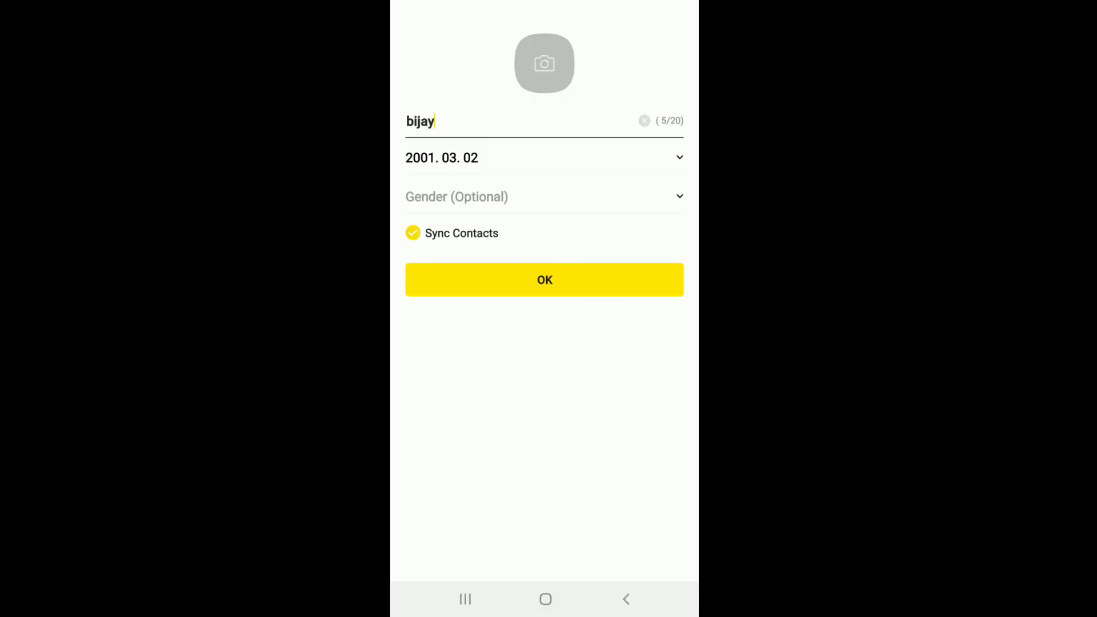
{"action": "left_click", "coordinate": [544, 196]}
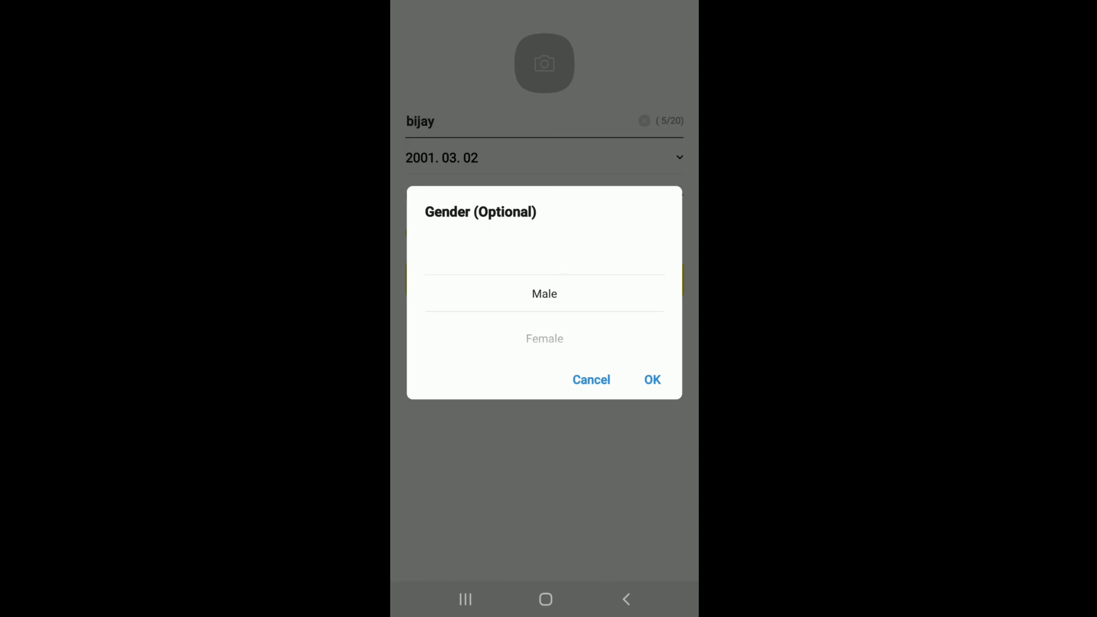
{"action": "left_click", "coordinate": [650, 379]}
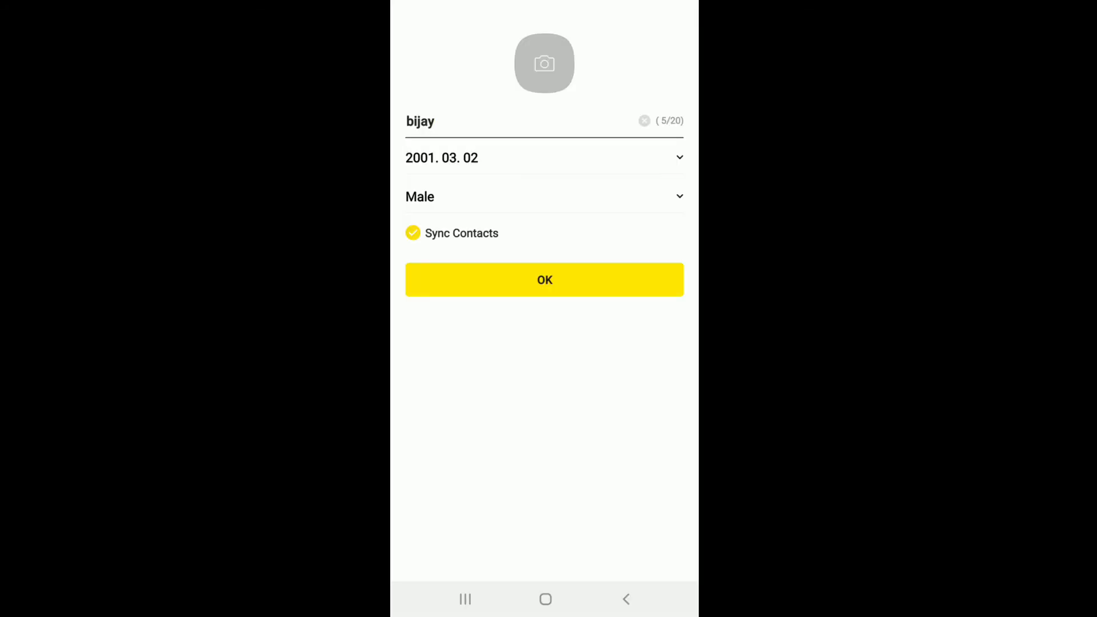
Add a profile photo from the gallery and submit the completed profile
{"action": "left_click", "coordinate": [544, 280]}
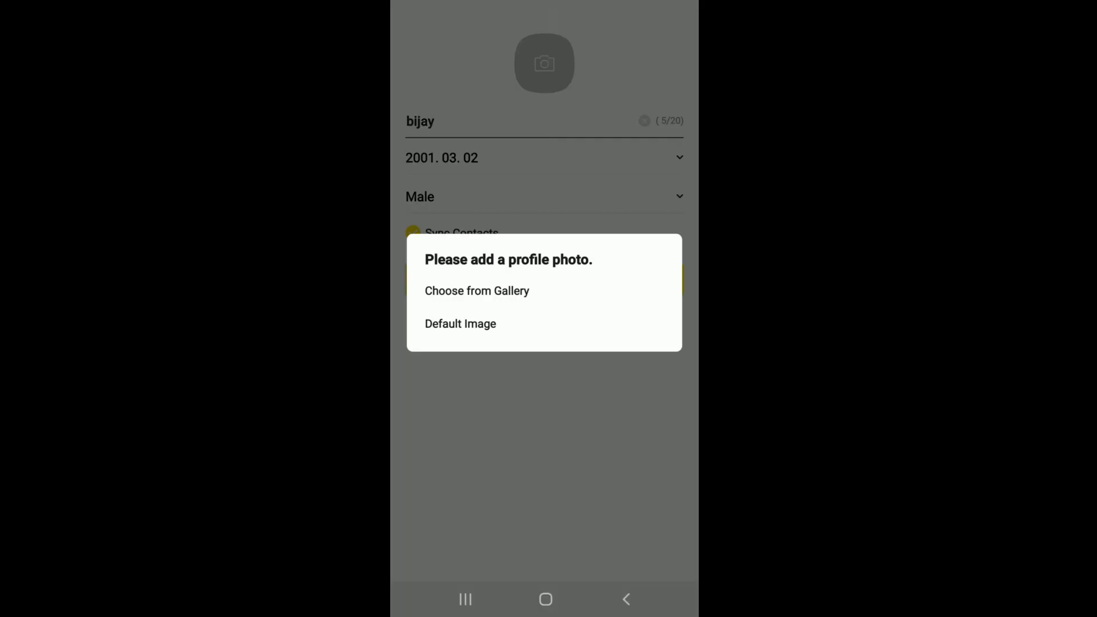
{"action": "left_click", "coordinate": [476, 290]}
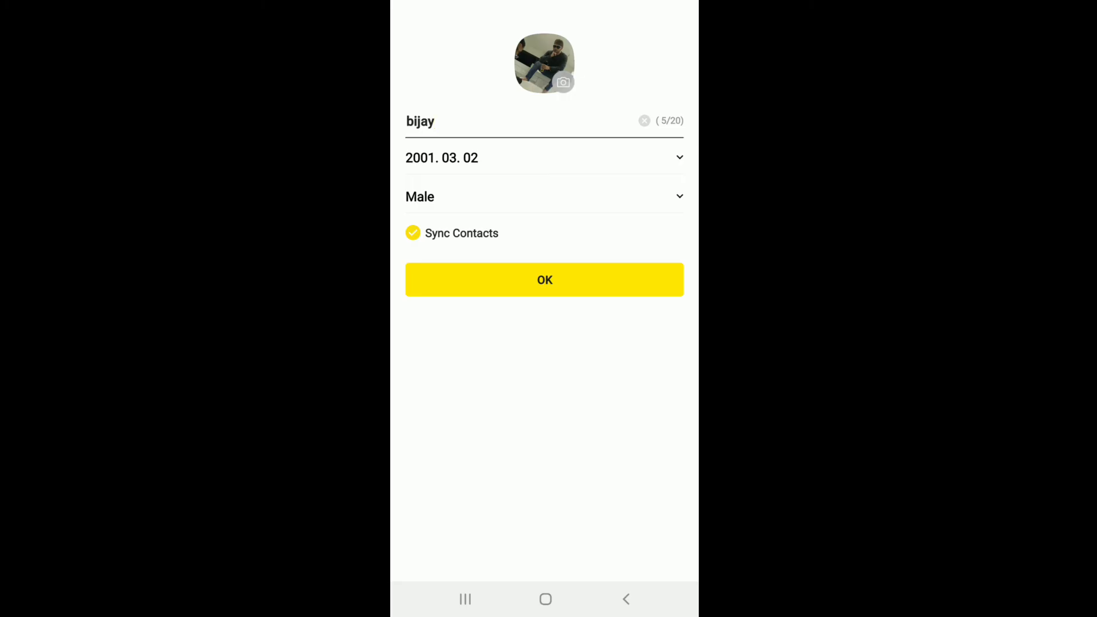
{"action": "left_click", "coordinate": [544, 280]}
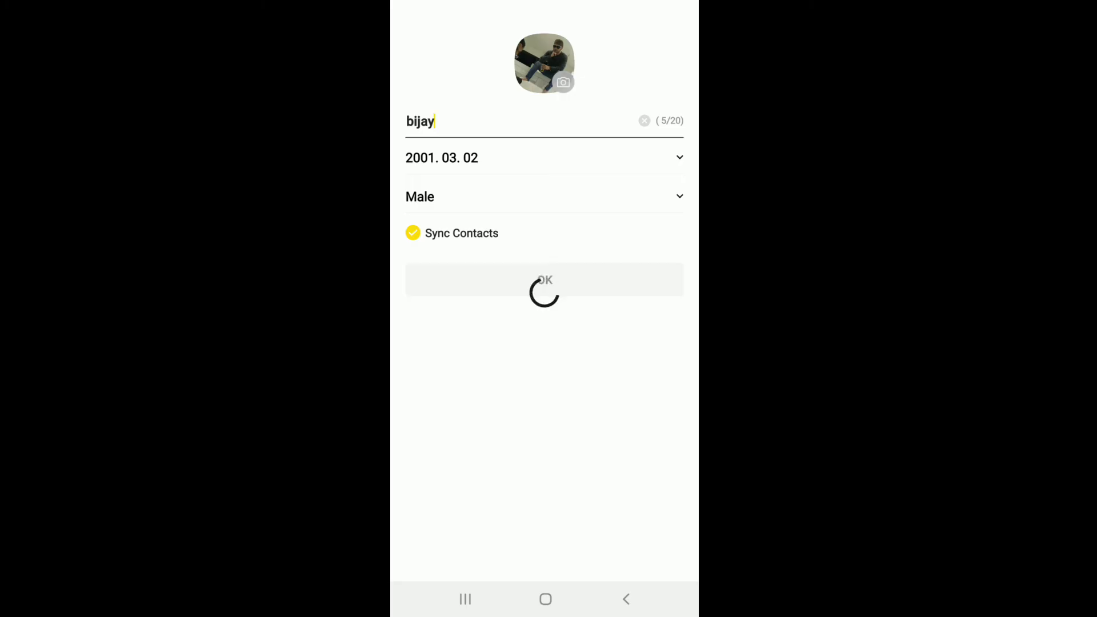
{"action": "left_click", "coordinate": [543, 279]}
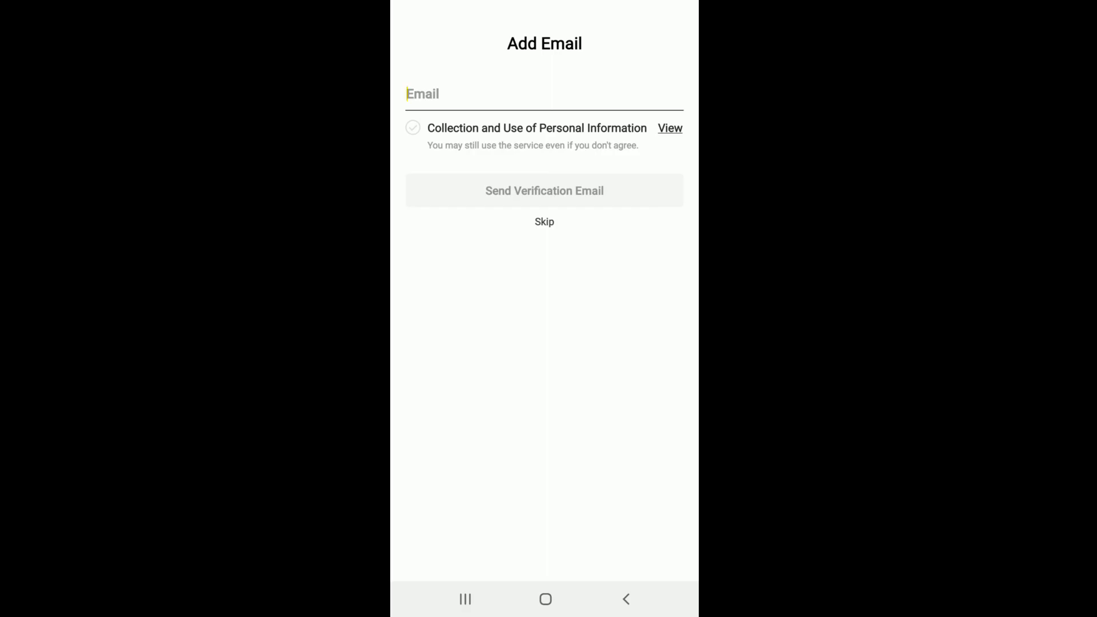
Skip adding an email and agree to battery optimization access, reaching the Friends tab
{"action": "left_click", "coordinate": [544, 221]}
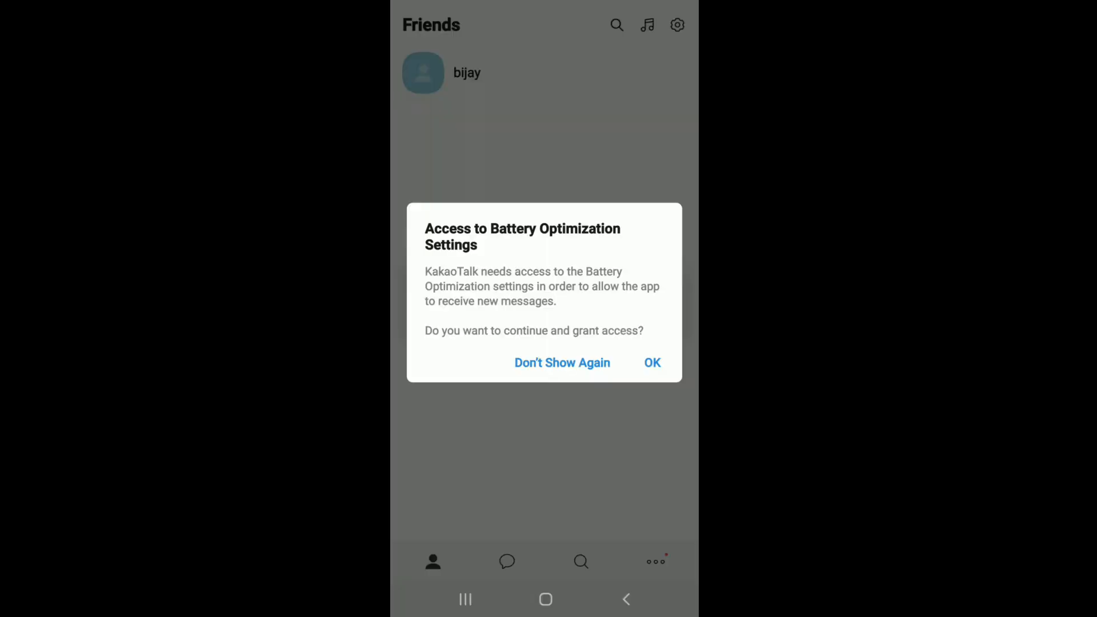
{"action": "left_click", "coordinate": [650, 362]}
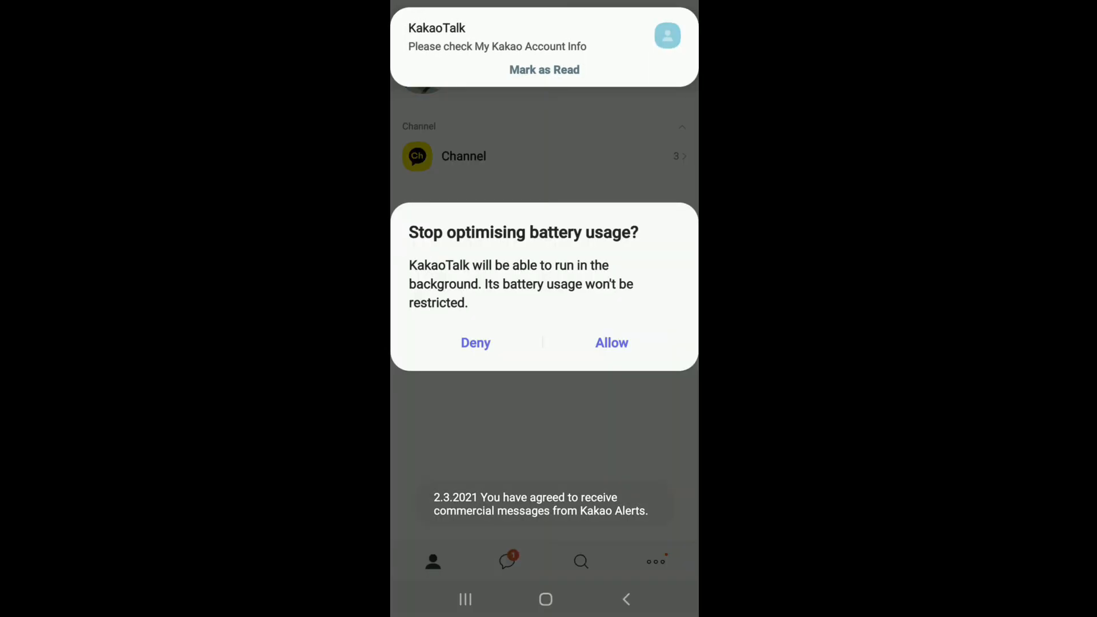